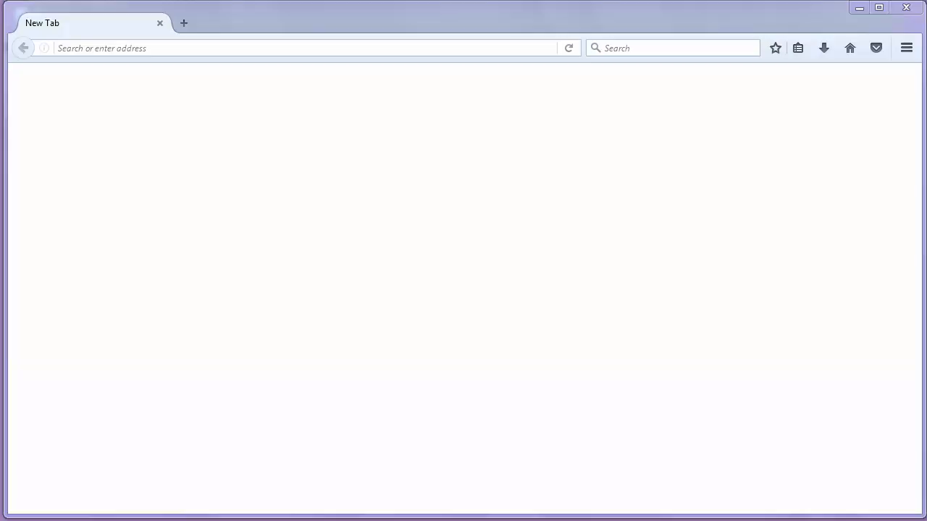
mouse_move(875, 504)
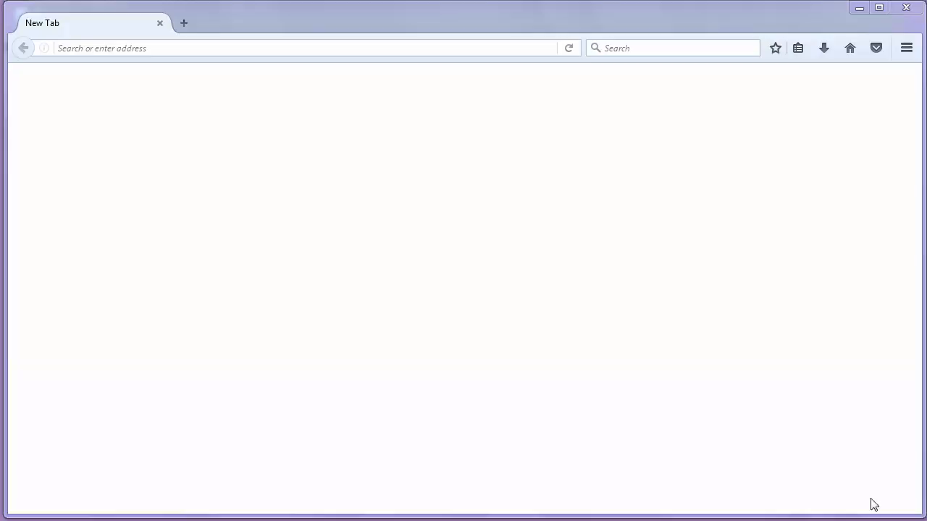
mouse_move(796, 353)
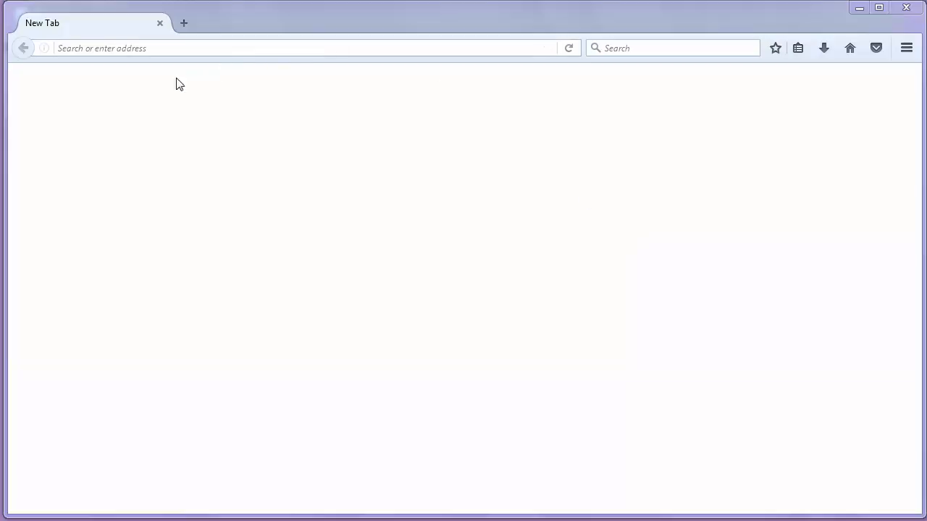
- Go to pygame.org/download.shtml from the address bar
left_click(289, 48)
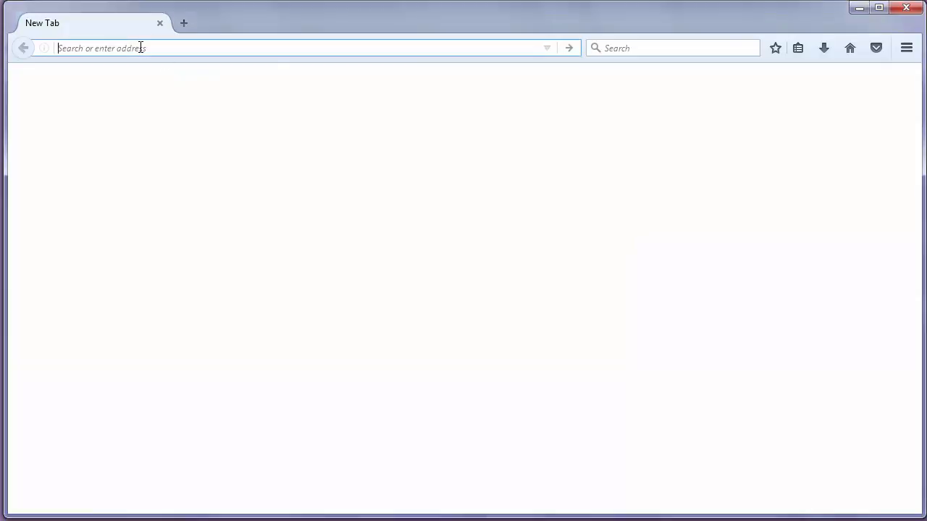
type("pygame.org/")
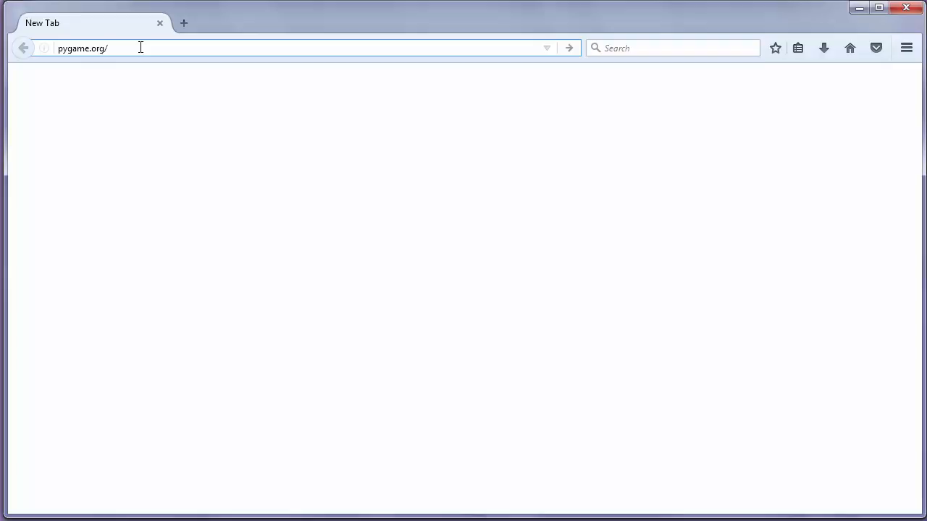
type("download.shtml")
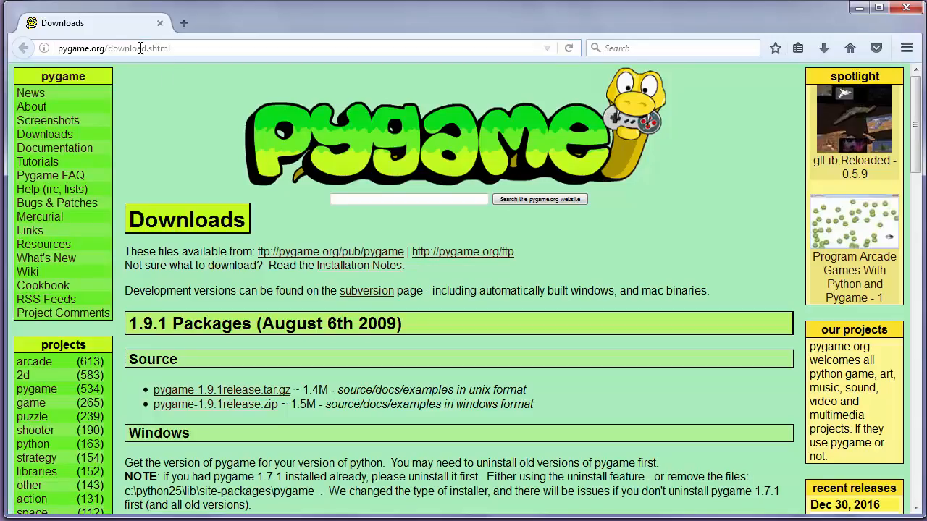
scroll("down", 3)
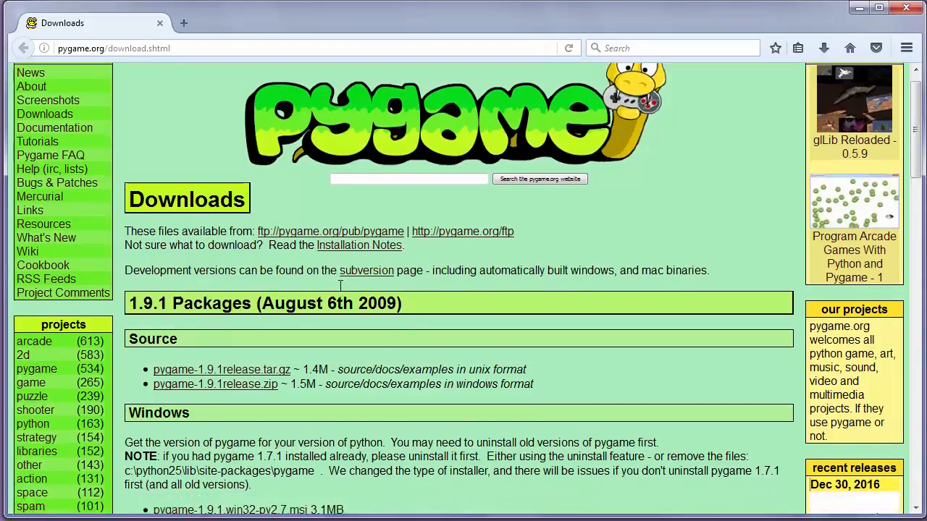
scroll("down", 3)
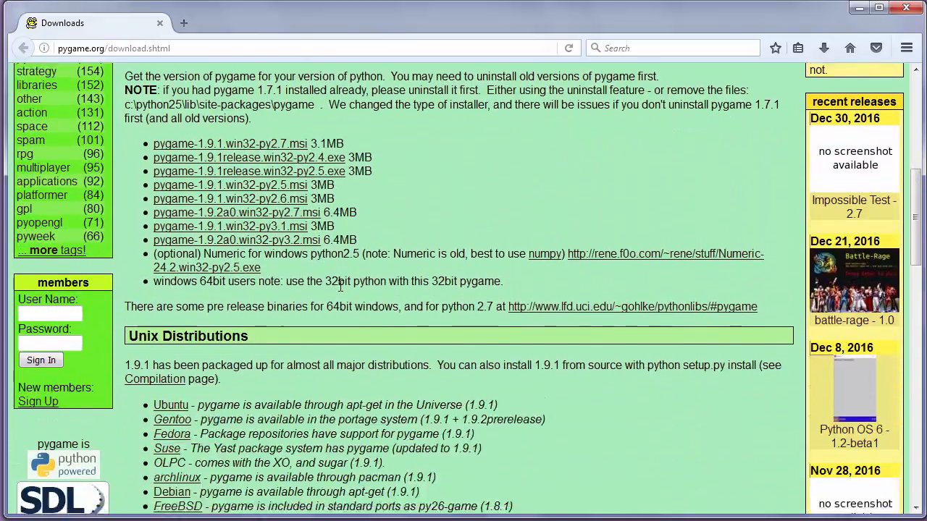
scroll("down", 3)
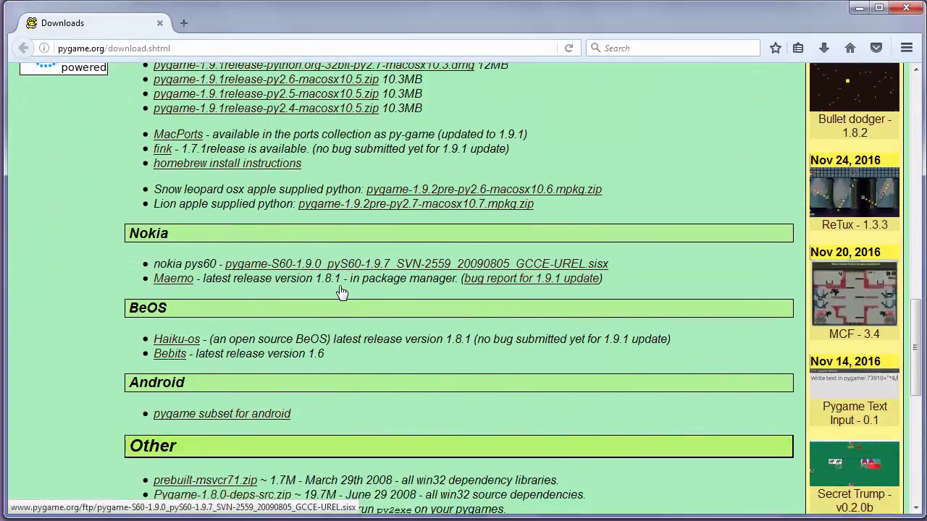
scroll("down", 3)
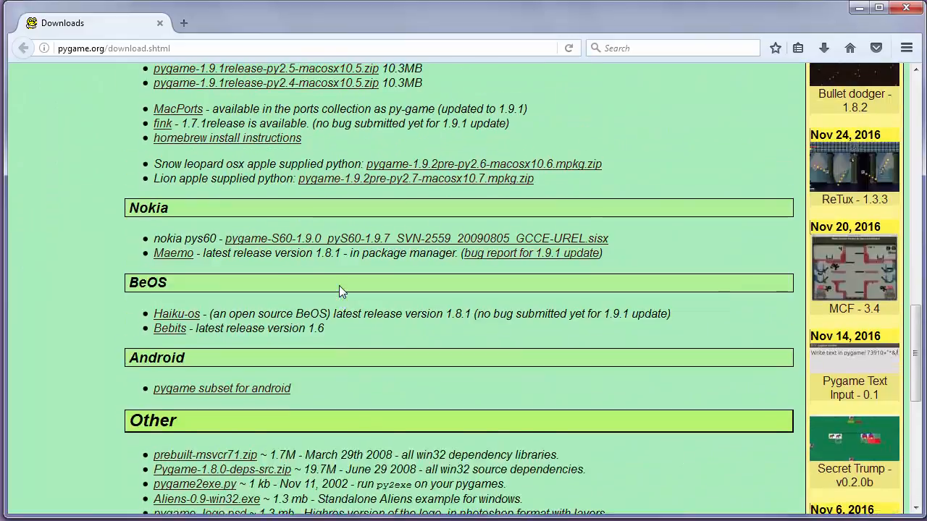
scroll("up", 3)
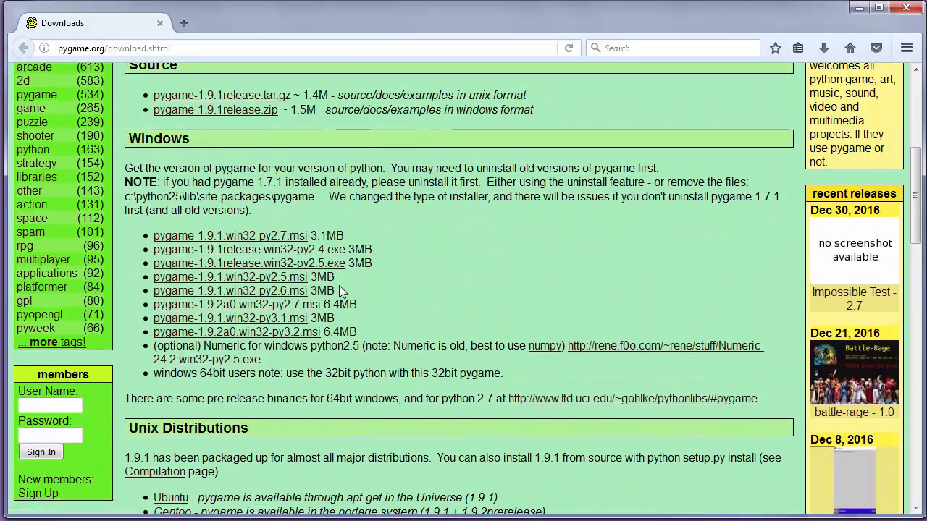
scroll("up", 3)
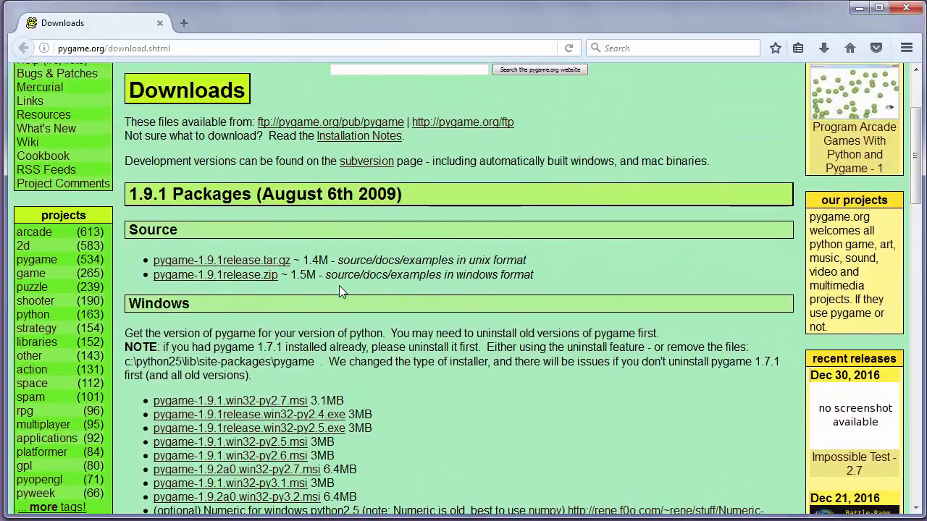
scroll("down", 3)
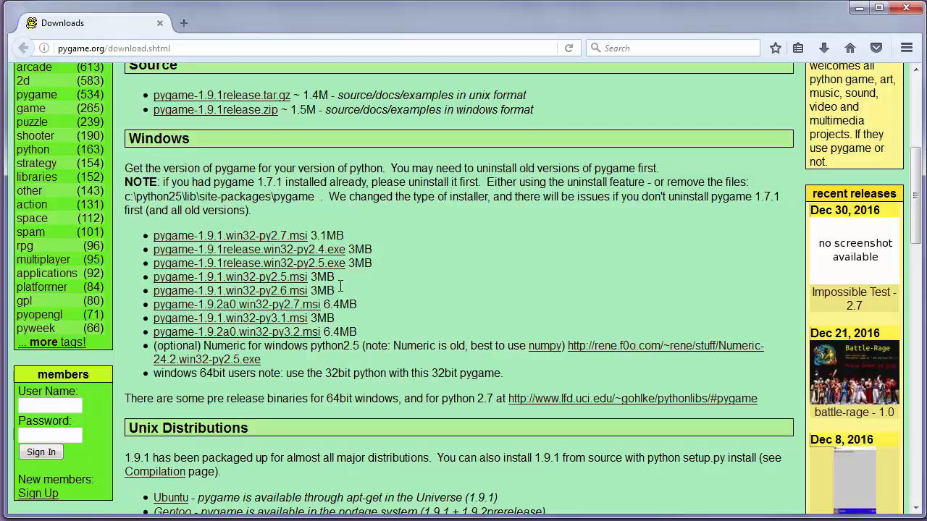
mouse_move(377, 264)
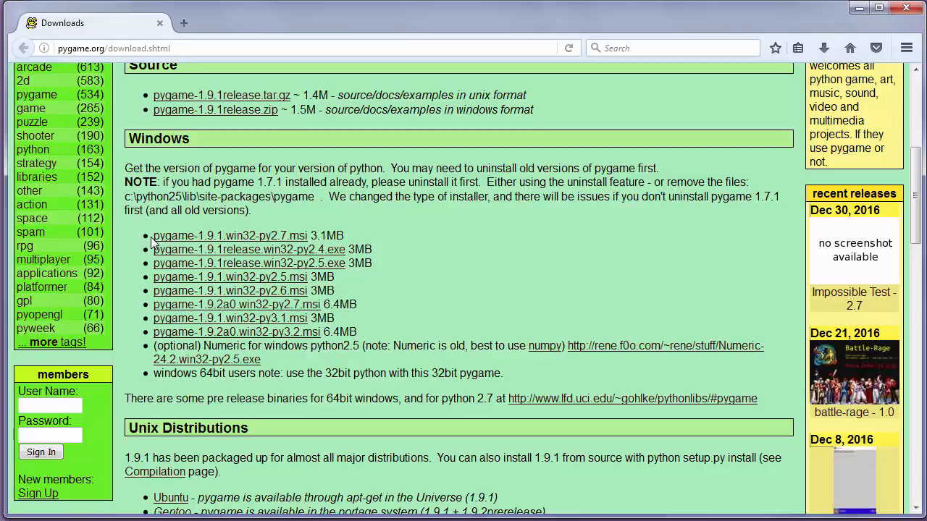
mouse_move(174, 238)
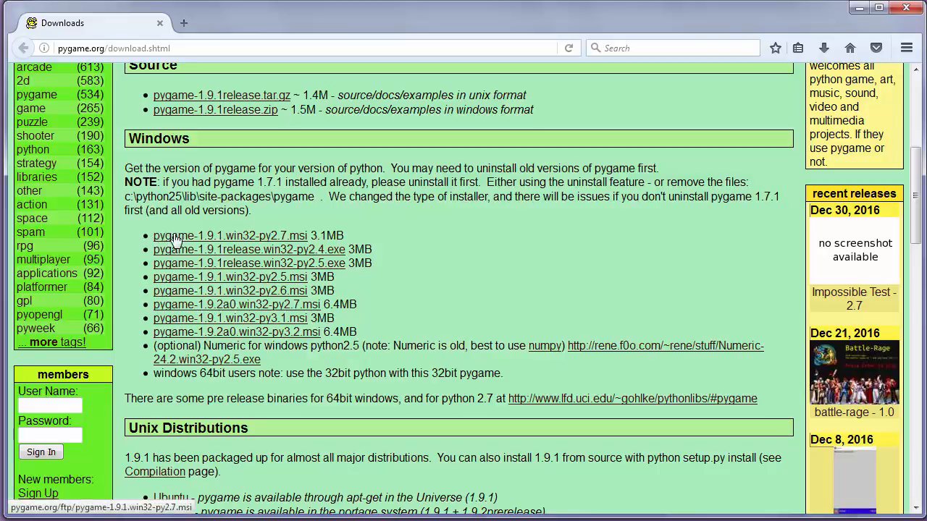
double_click(325, 235)
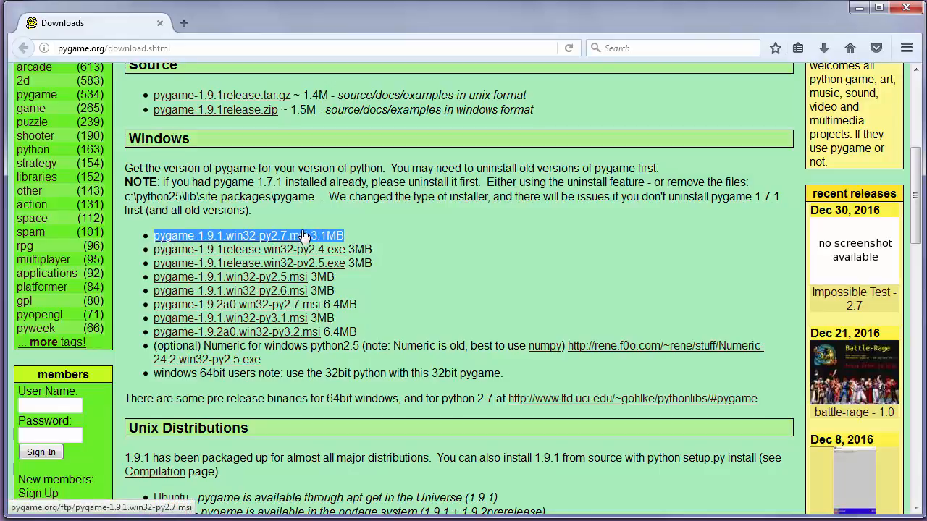
mouse_move(368, 281)
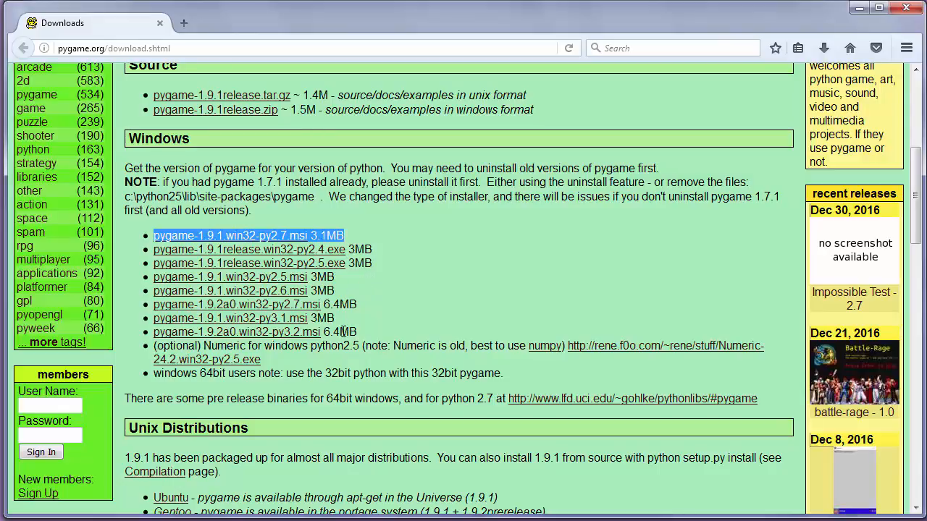
mouse_move(369, 336)
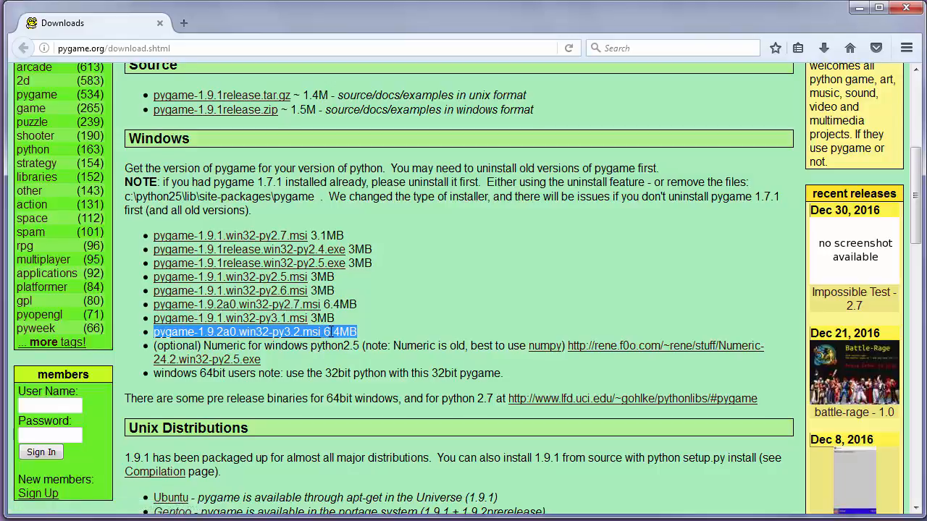
mouse_move(484, 315)
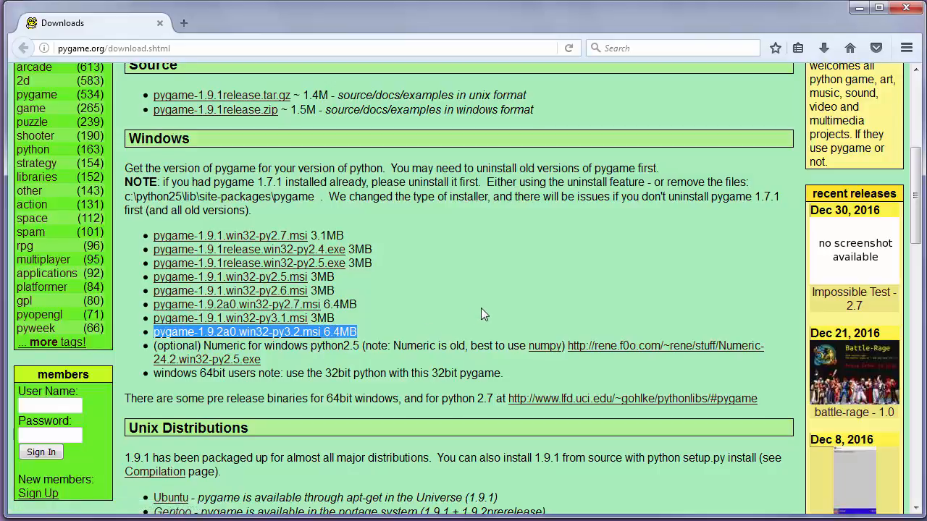
mouse_move(498, 275)
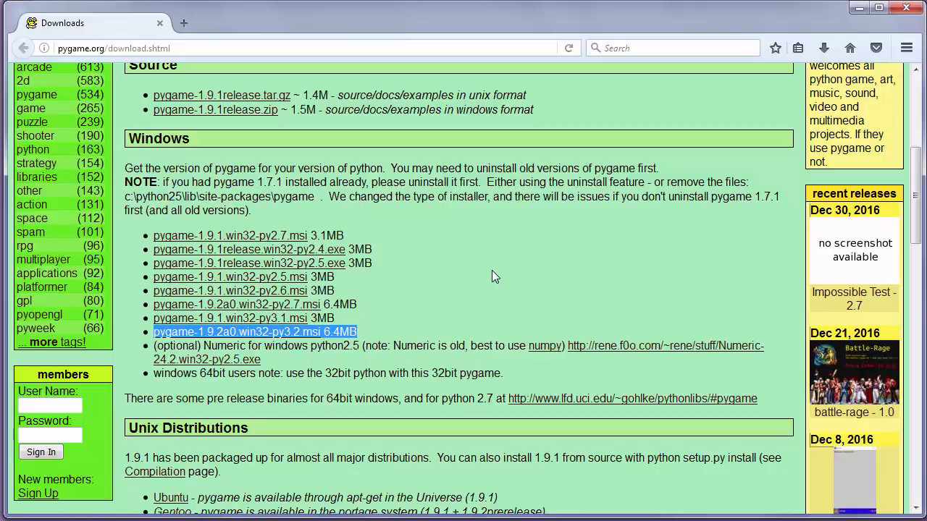
mouse_move(292, 243)
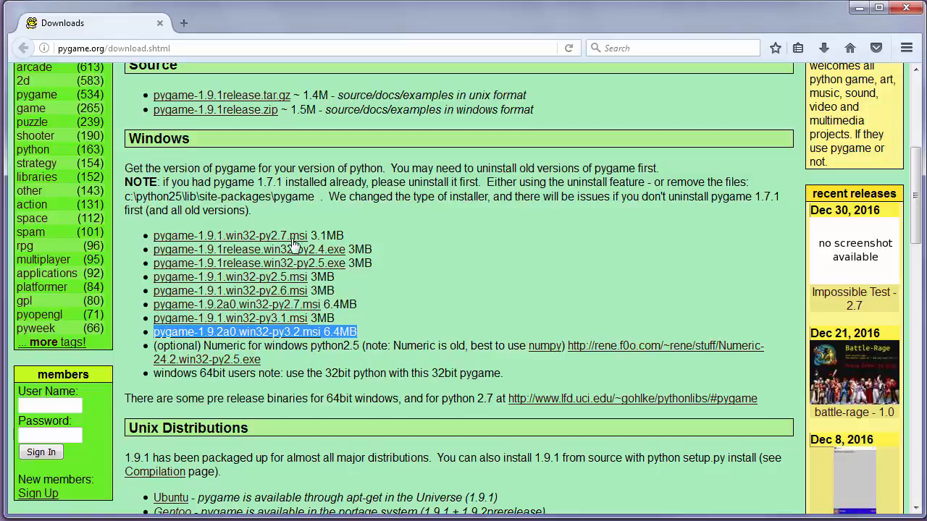
mouse_move(272, 249)
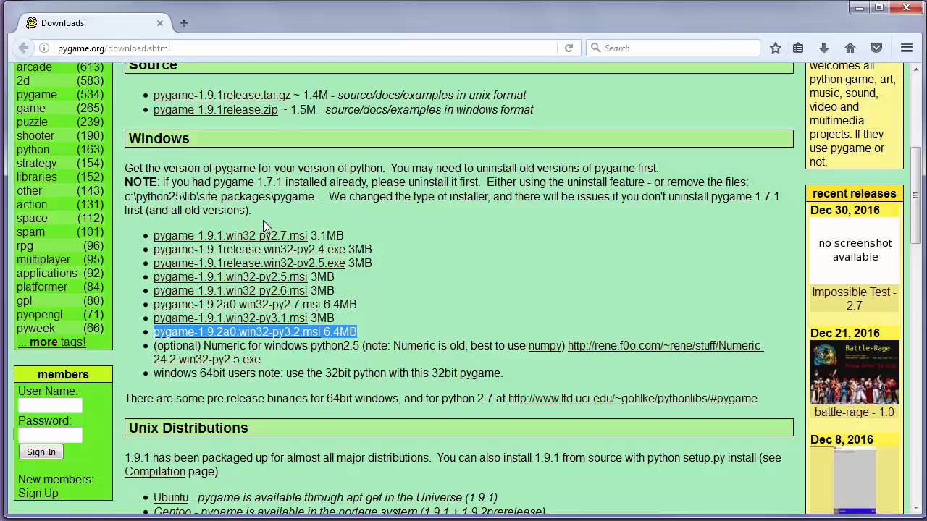
mouse_move(539, 402)
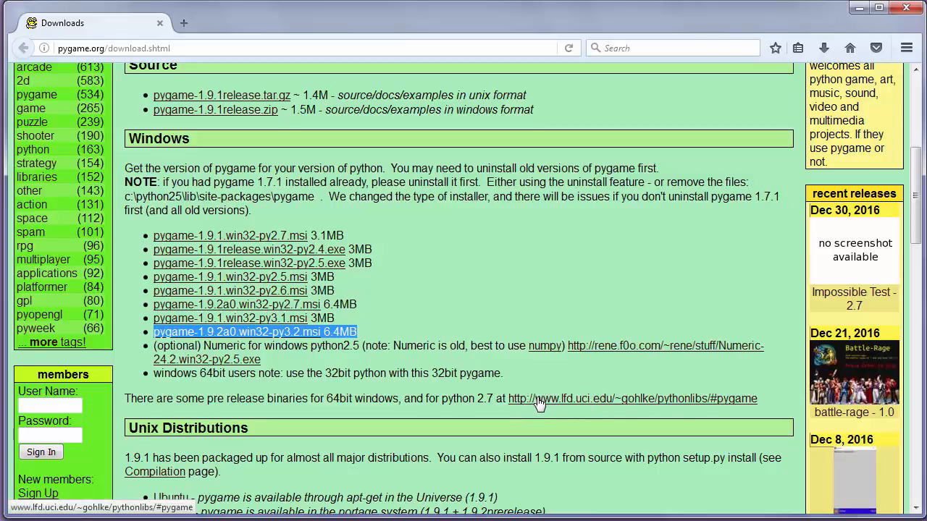
- Follow the pre-release 64-bit binaries link to Gohlke's pythonlibs page
left_click(632, 400)
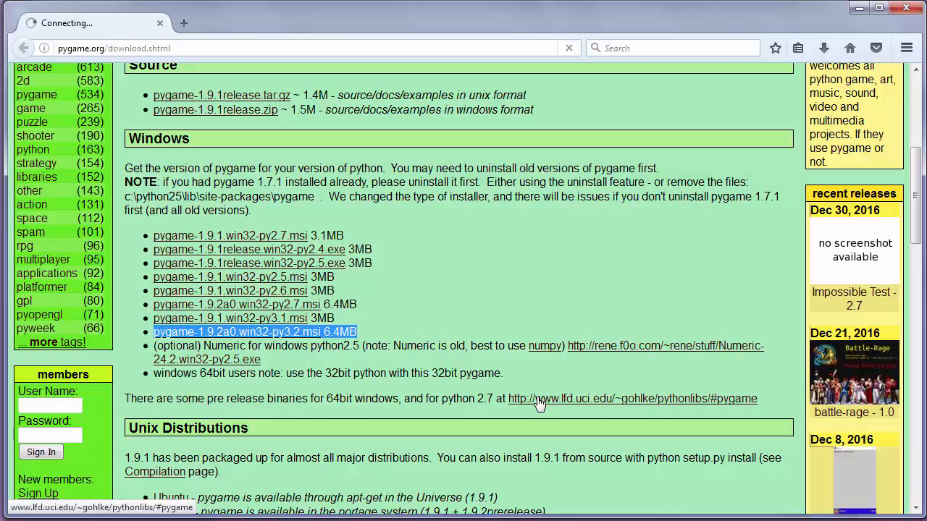
left_click(631, 398)
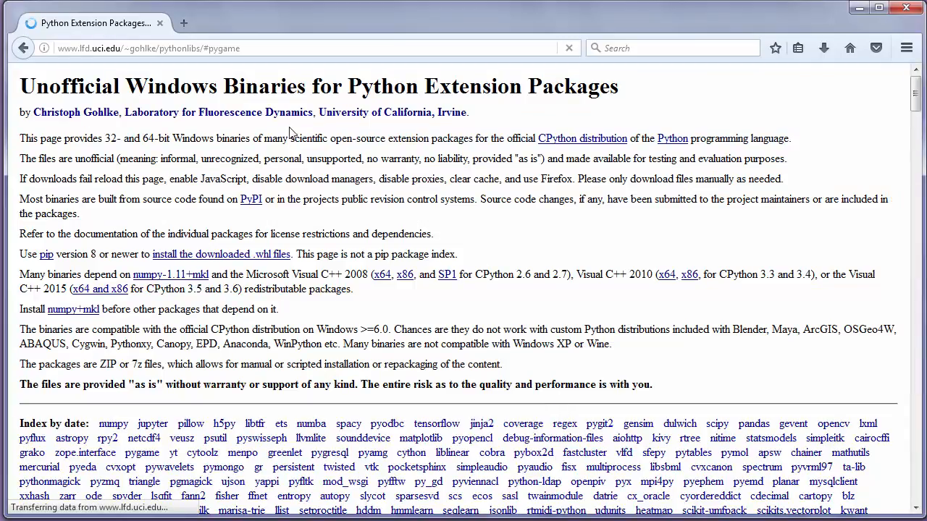
mouse_move(484, 101)
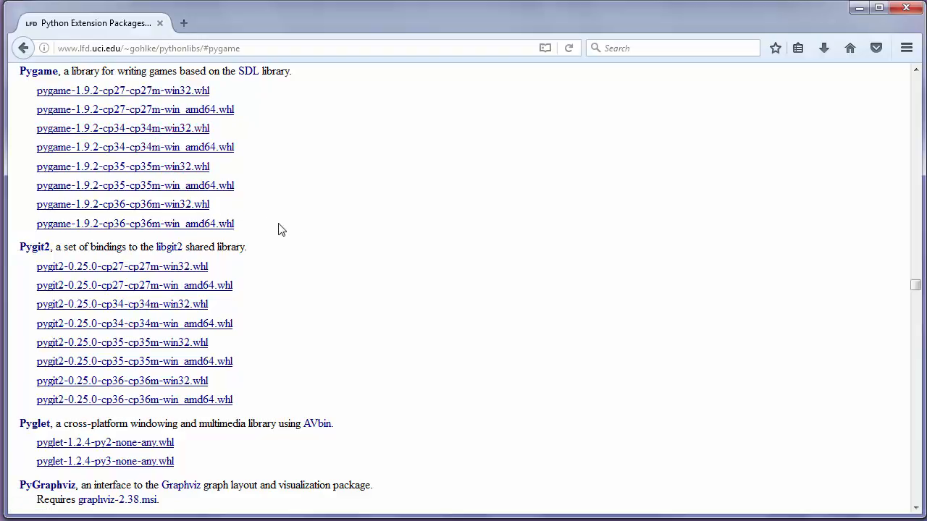
- Download pygame-1.9.2-cp36-cp36m-win32.whl and confirm saving it
left_click_drag(87, 205, 233, 224)
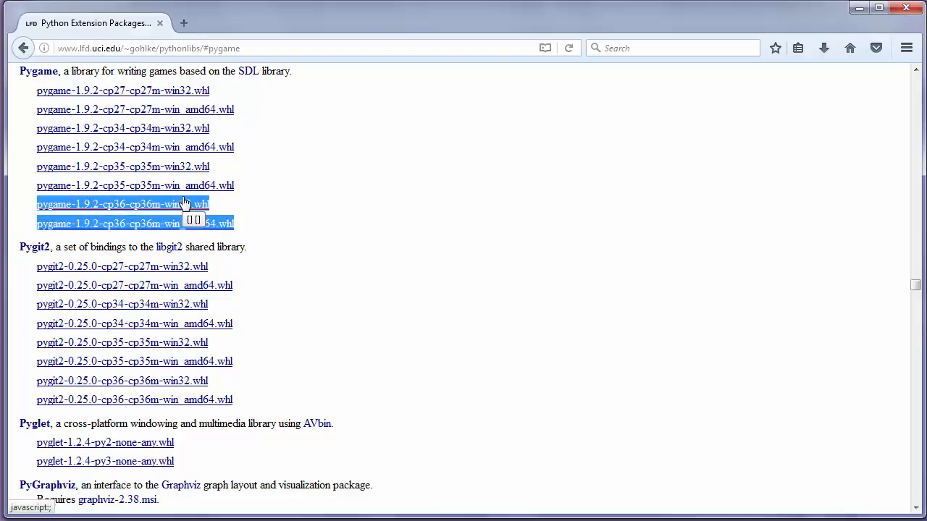
mouse_move(168, 206)
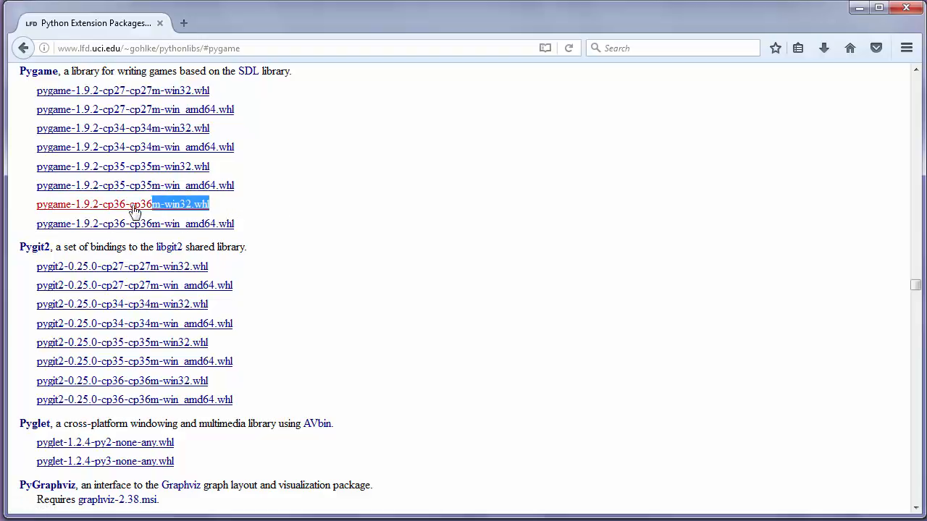
left_click(122, 203)
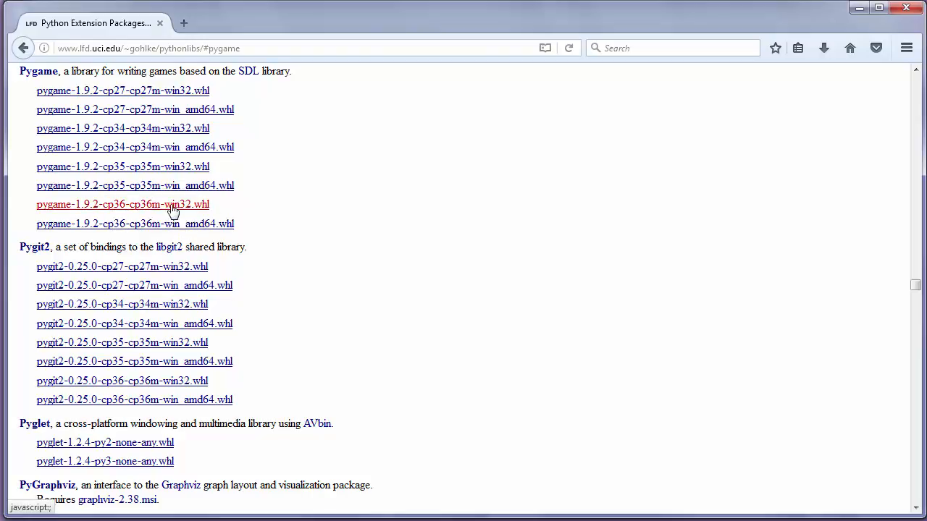
left_click(123, 204)
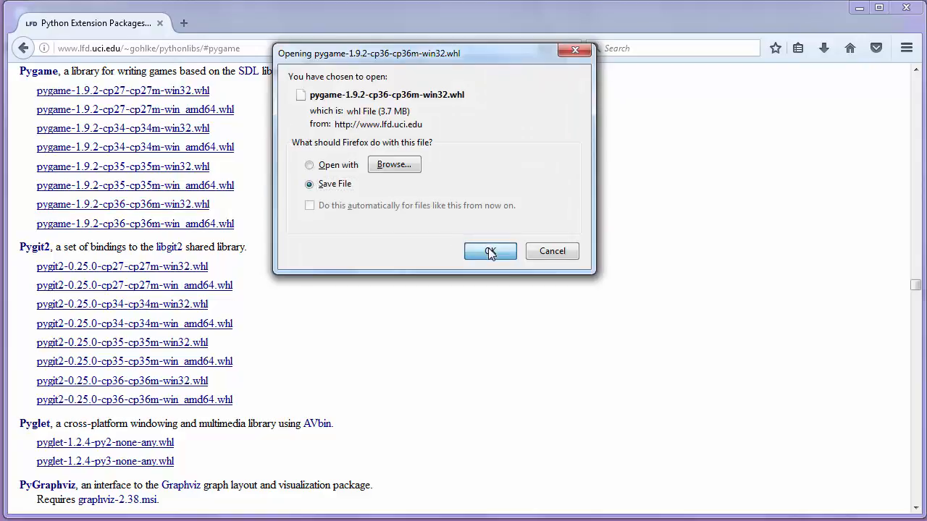
left_click(490, 251)
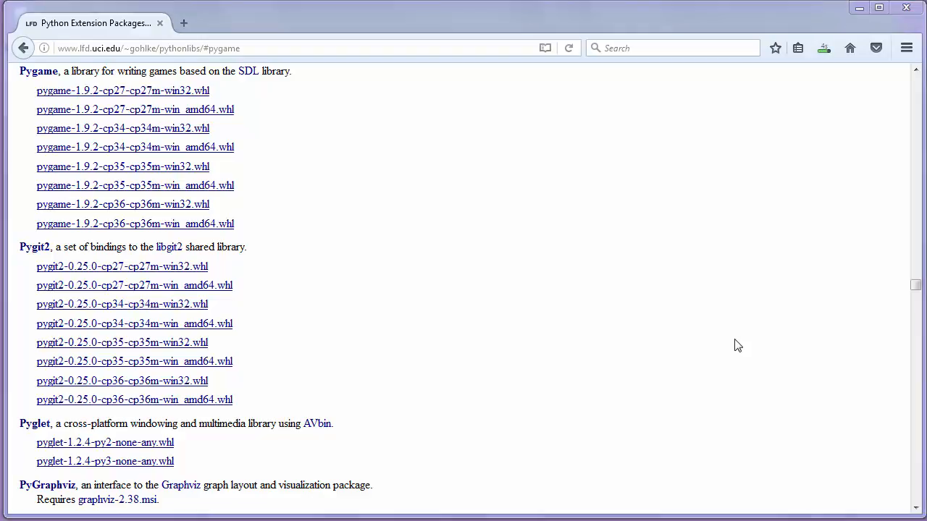
mouse_move(607, 223)
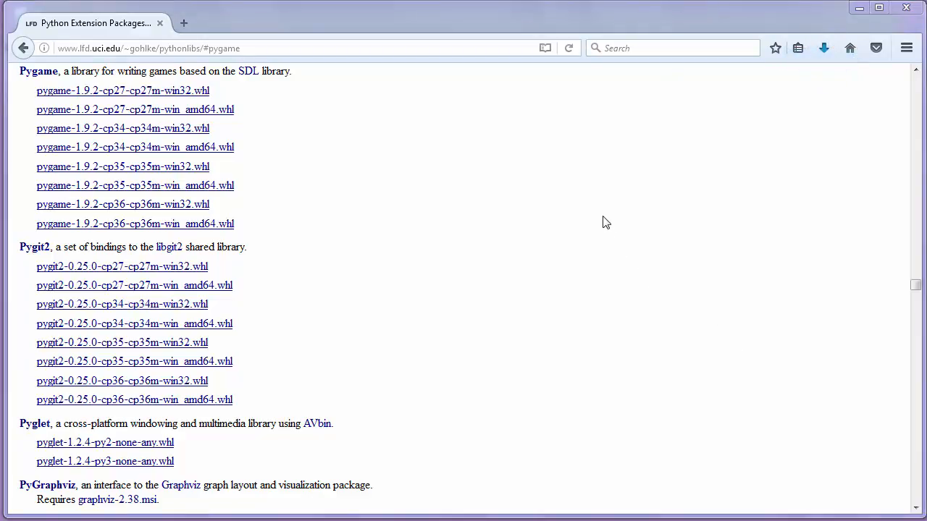
mouse_move(417, 182)
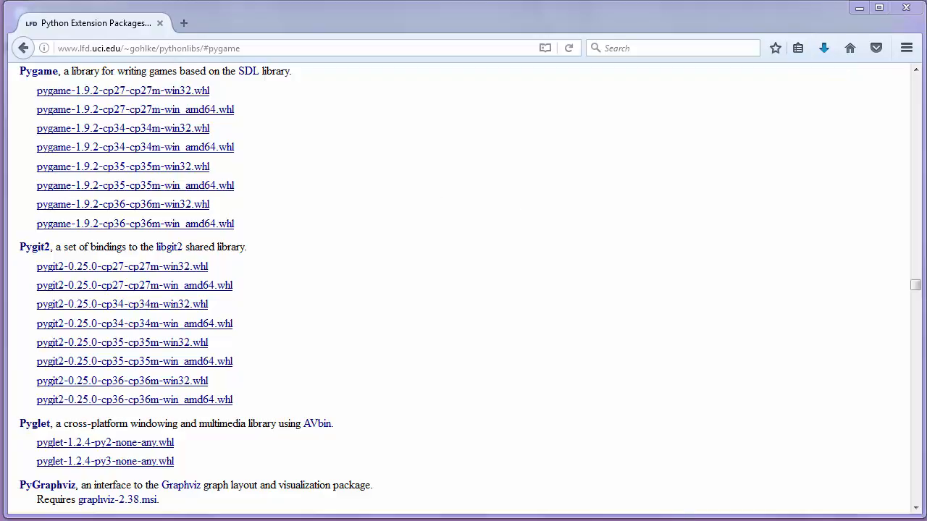
- Launch Command Prompt via a Start search for cmd and position it over the page
left_click(9, 519)
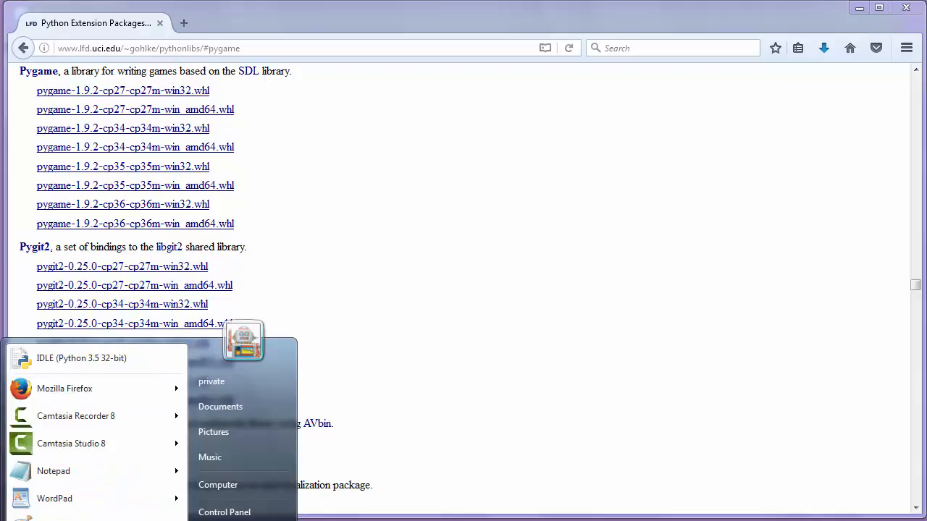
type("cmd")
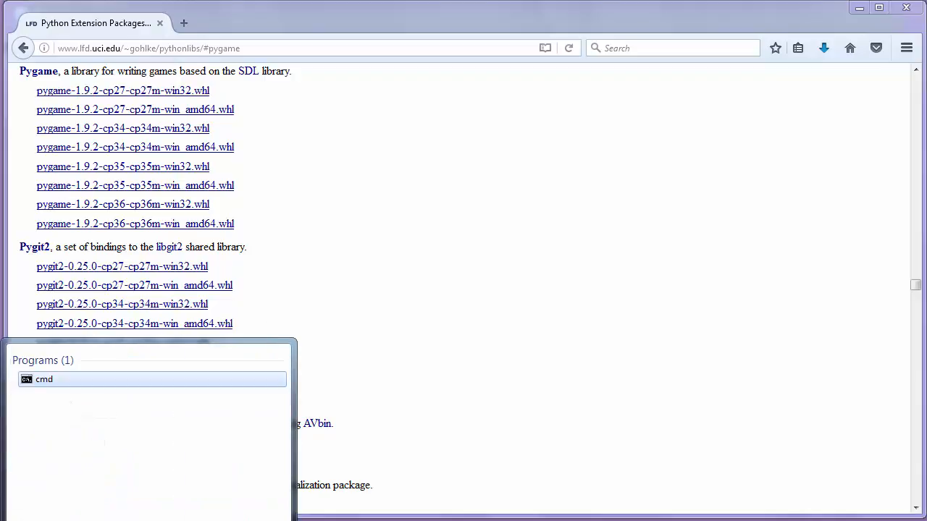
left_click(43, 380)
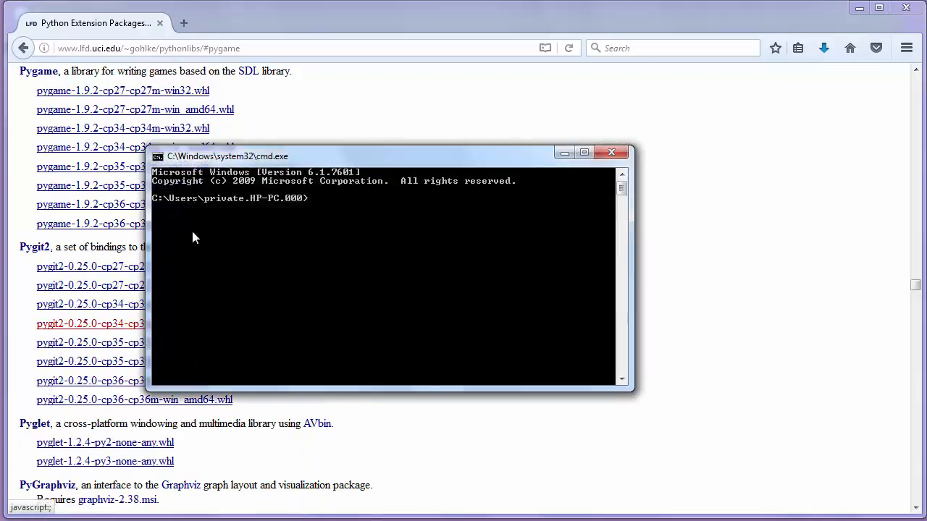
left_click_drag(226, 157, 255, 98)
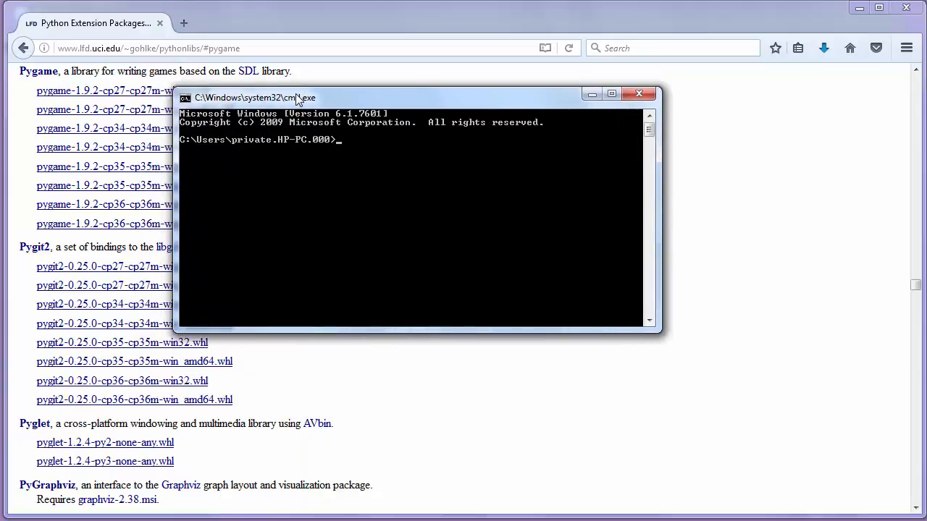
- Change to C:\ with cd\ and list its contents with dir
type("c")
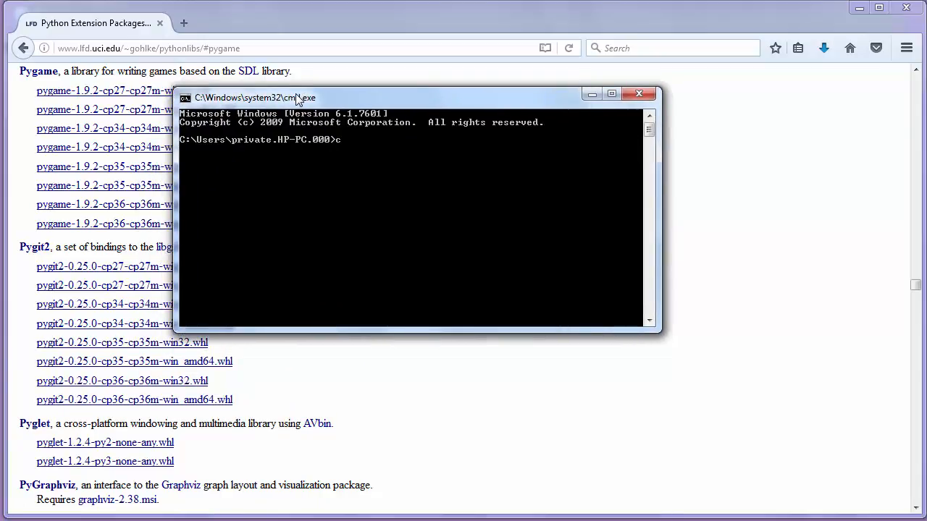
type("d\\")
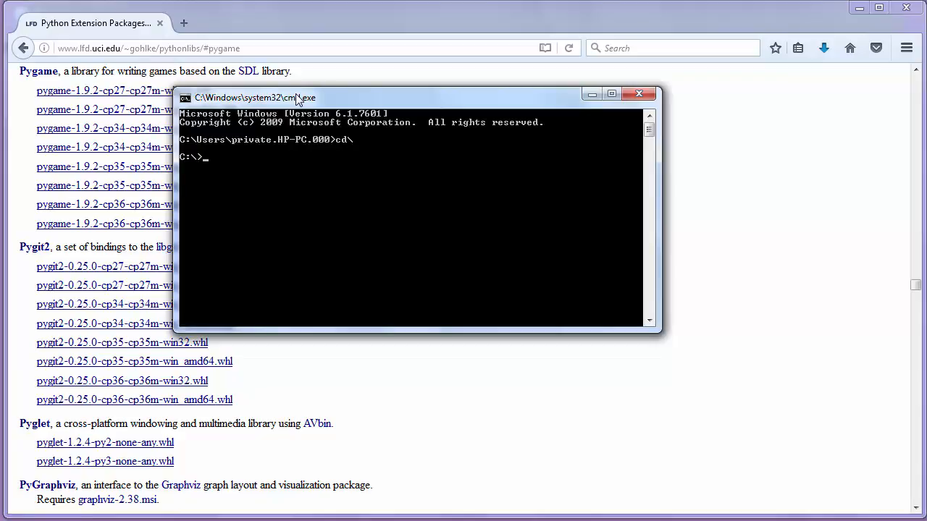
type("dir")
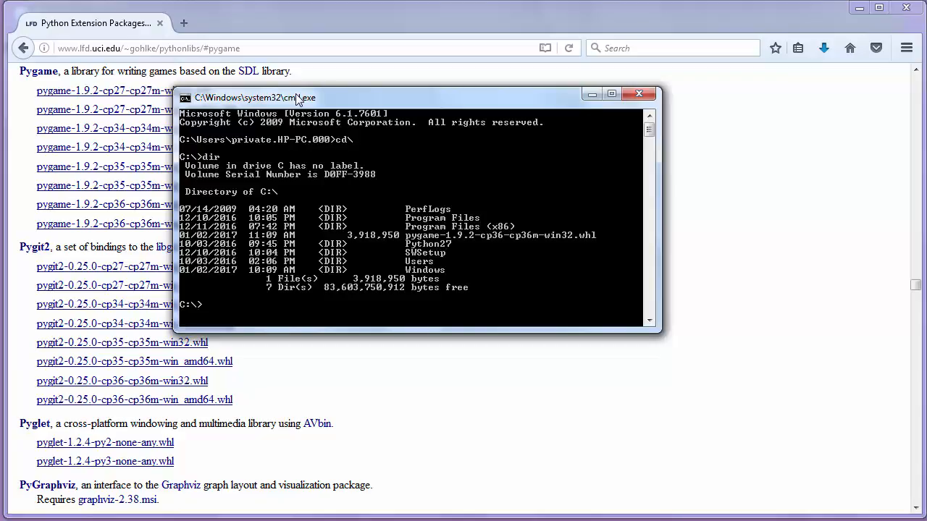
mouse_move(394, 231)
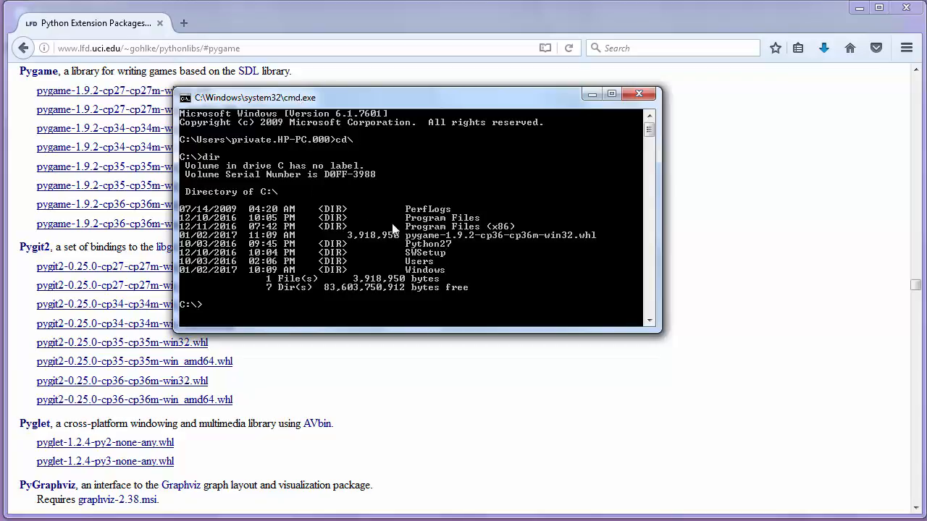
mouse_move(403, 244)
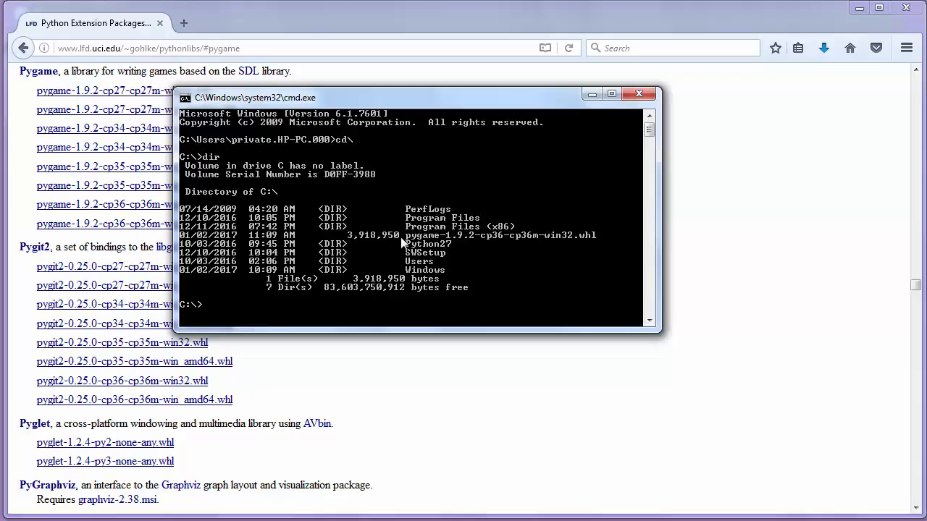
mouse_move(455, 237)
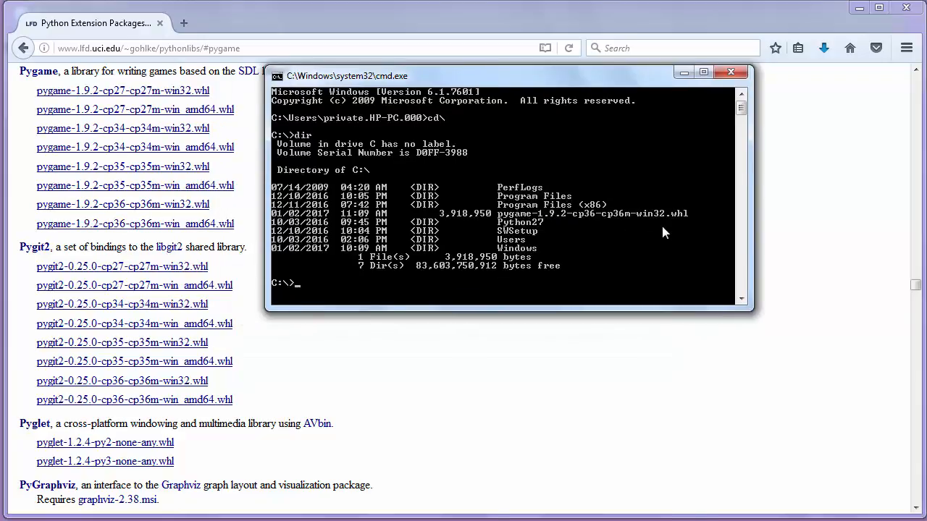
mouse_move(599, 219)
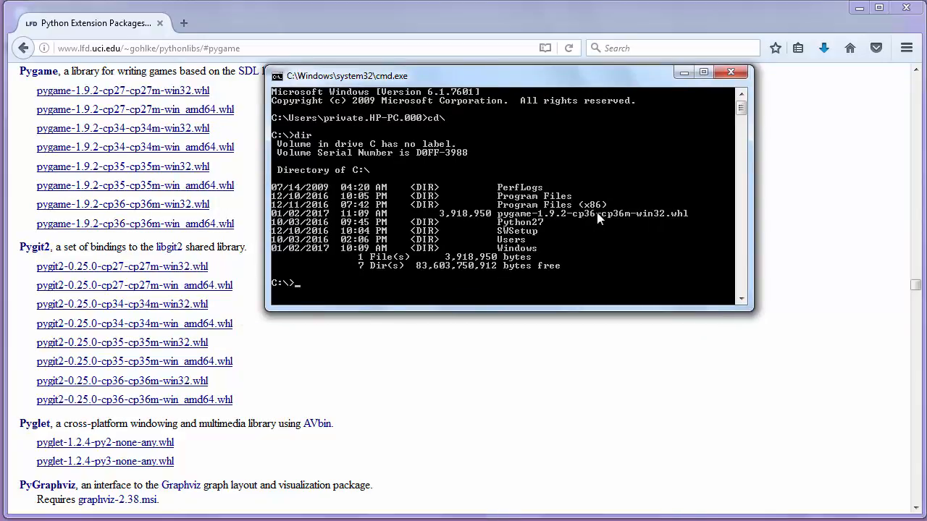
mouse_move(355, 293)
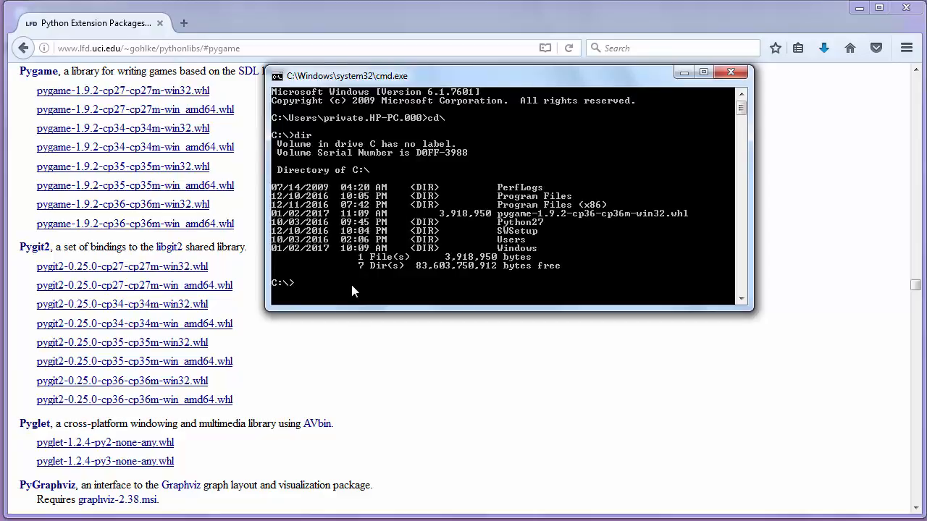
- Enter pip install pygame-1.9.2-cp36-cp36m-win32.whl at the C:\ prompt
type("pip")
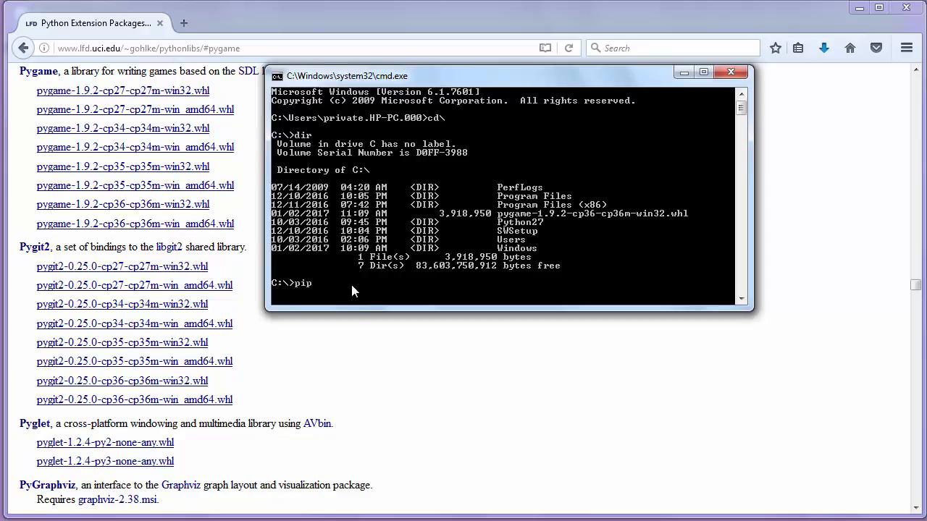
type("install")
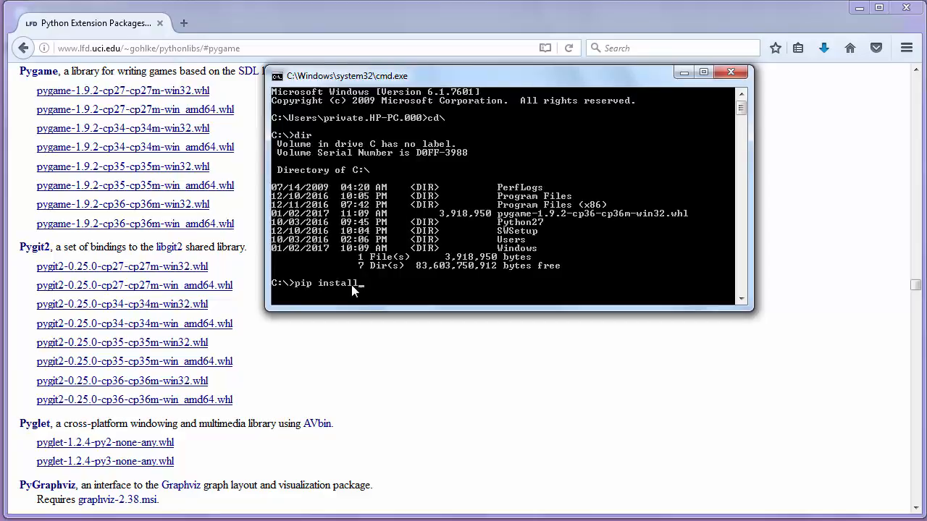
mouse_move(507, 166)
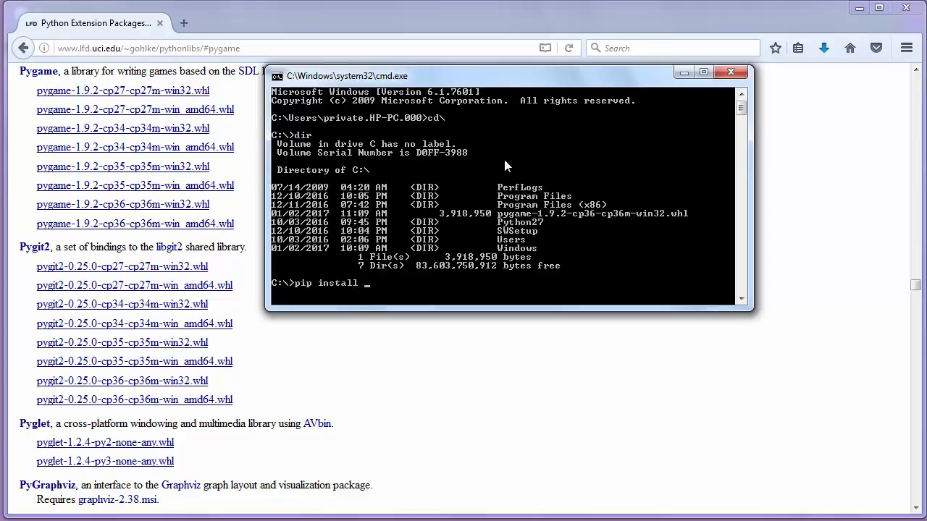
left_click_drag(348, 75, 387, 108)
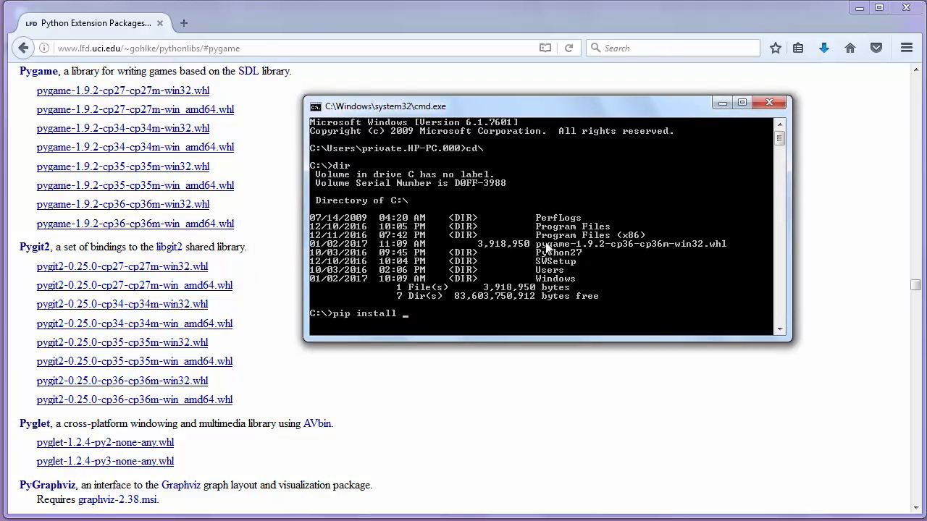
type("pyg")
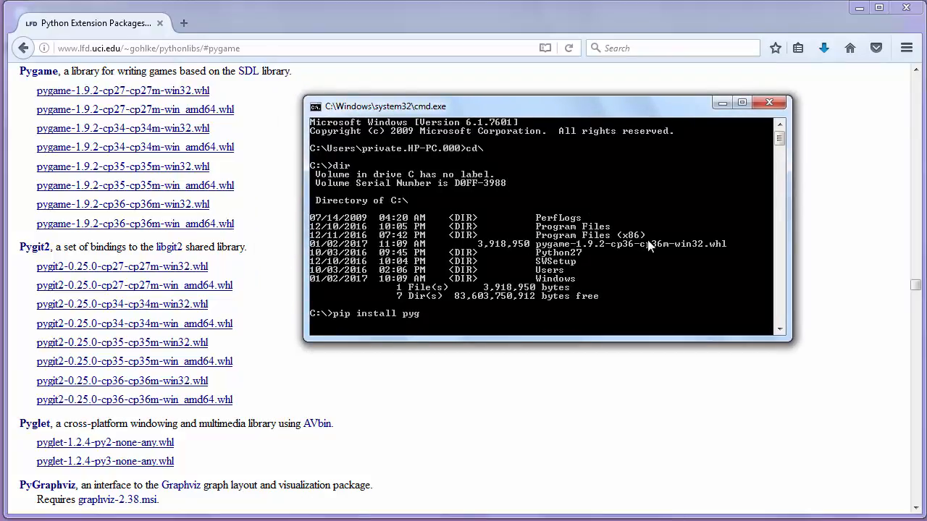
type("ame-")
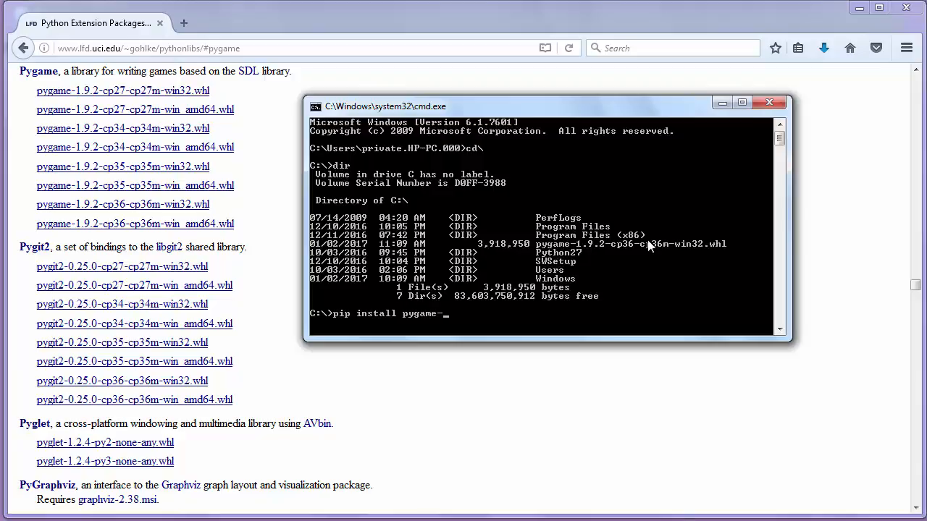
type("1.9.2")
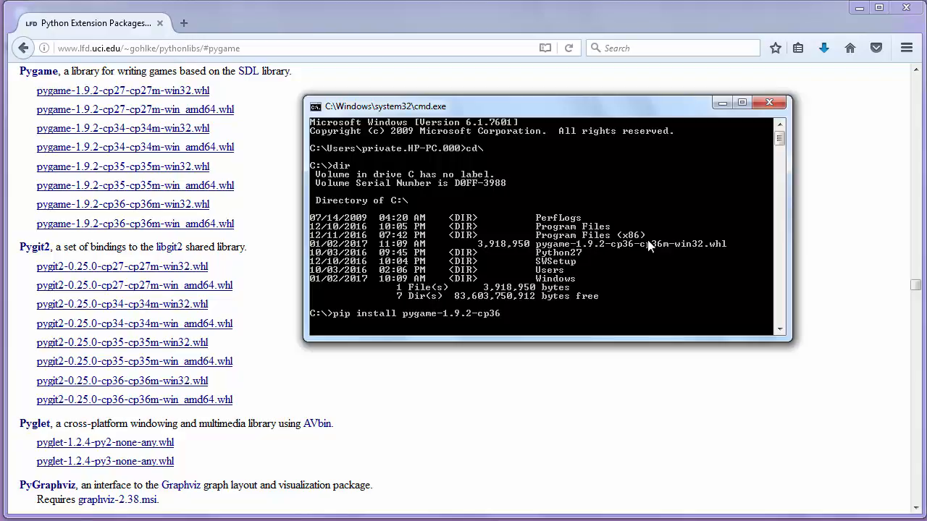
type("-cp")
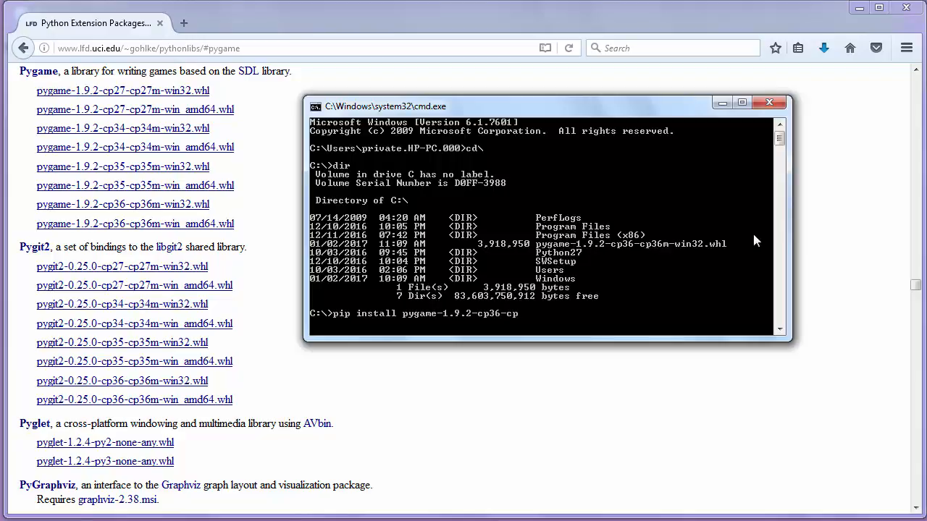
type("36")
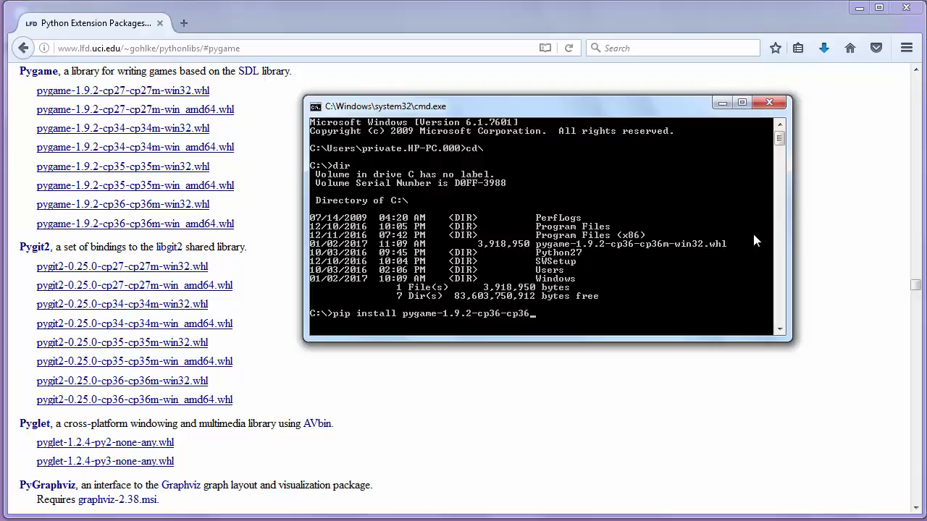
type("-")
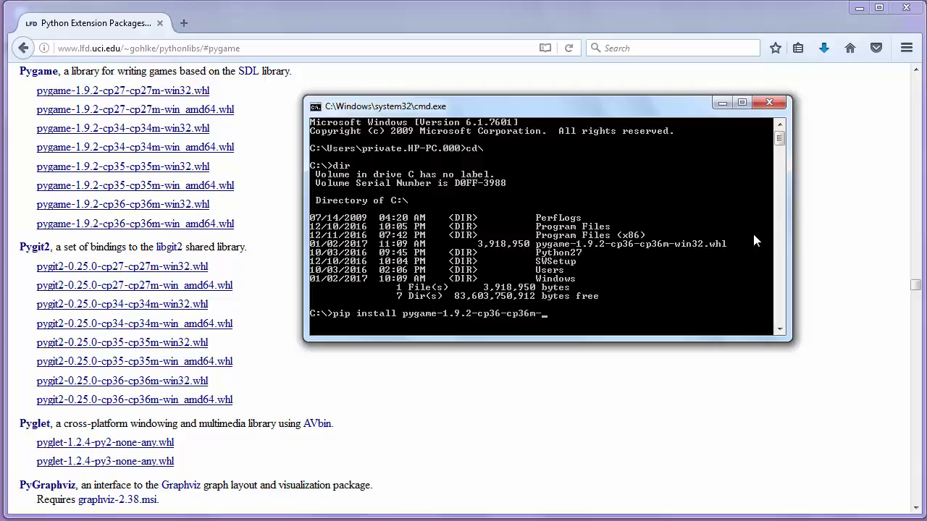
type("win32.")
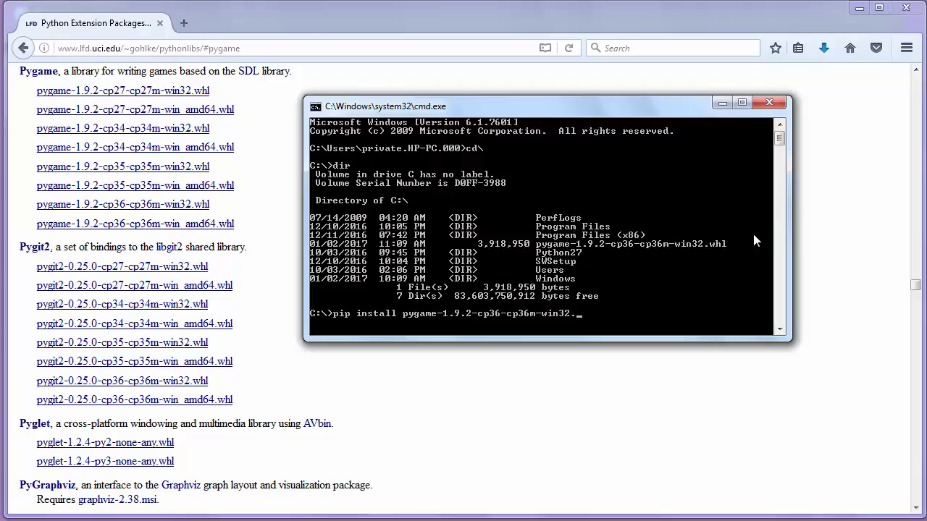
type("whl")
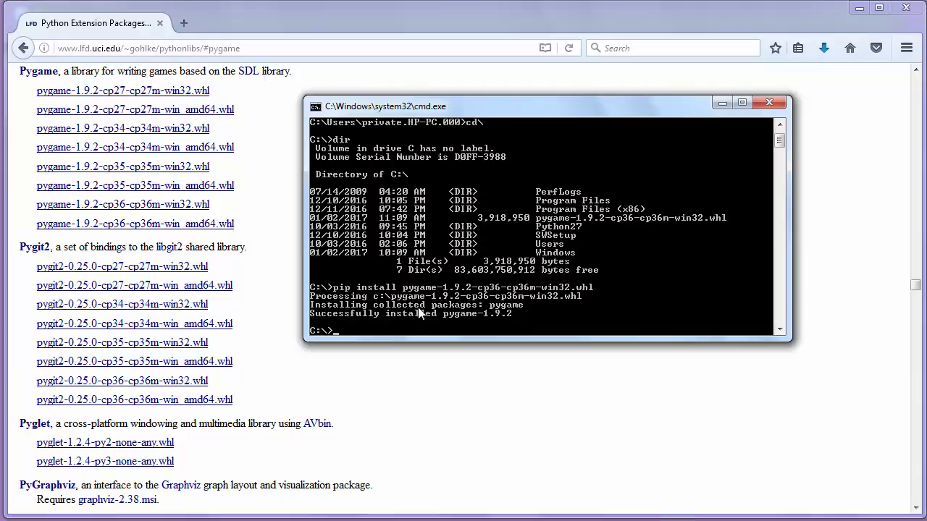
mouse_move(362, 320)
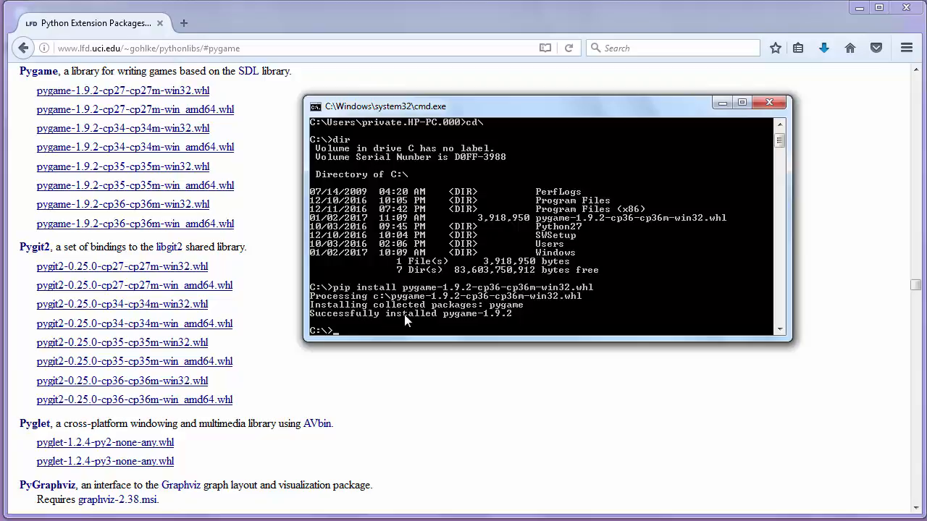
mouse_move(660, 394)
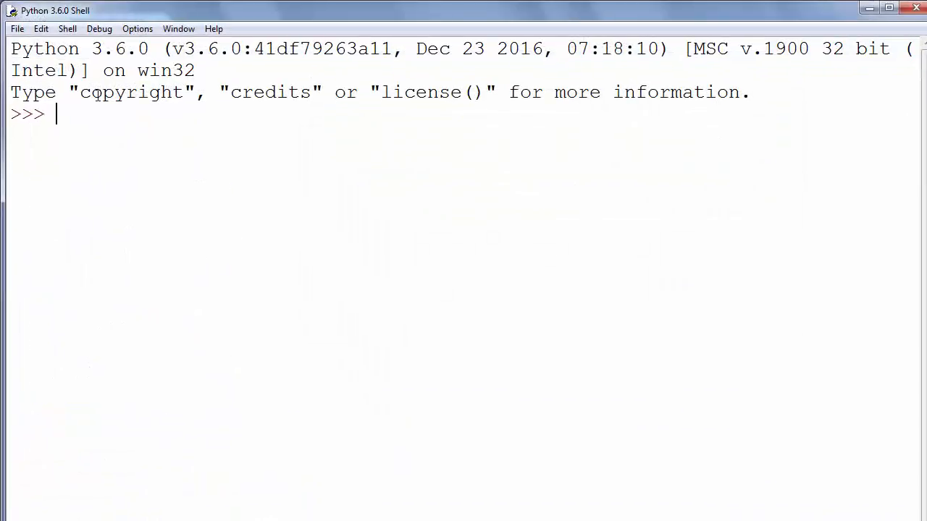
- Run import pygame at the IDLE >>> prompt
type("import")
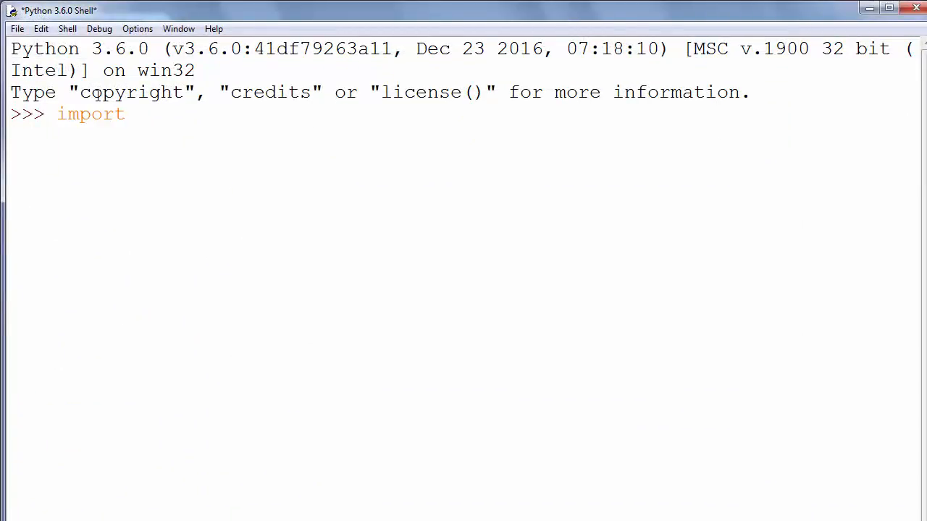
type("pygame")
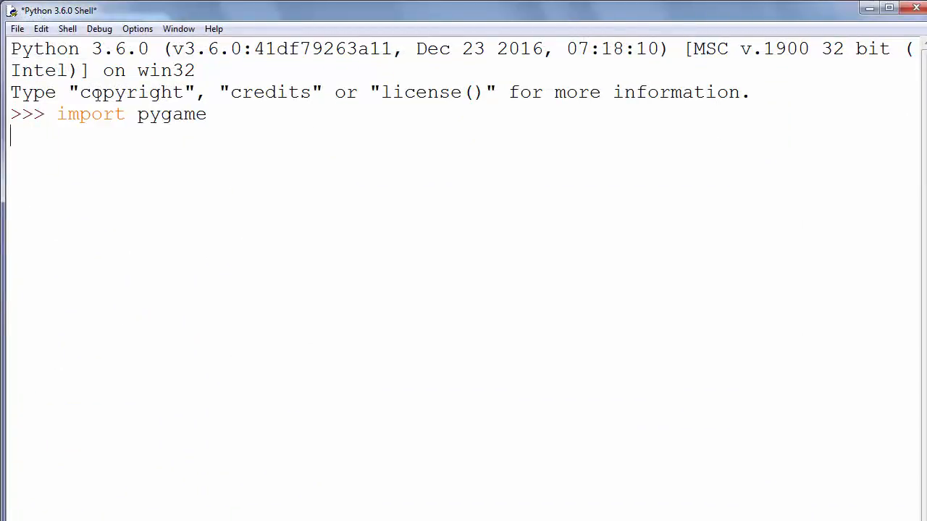